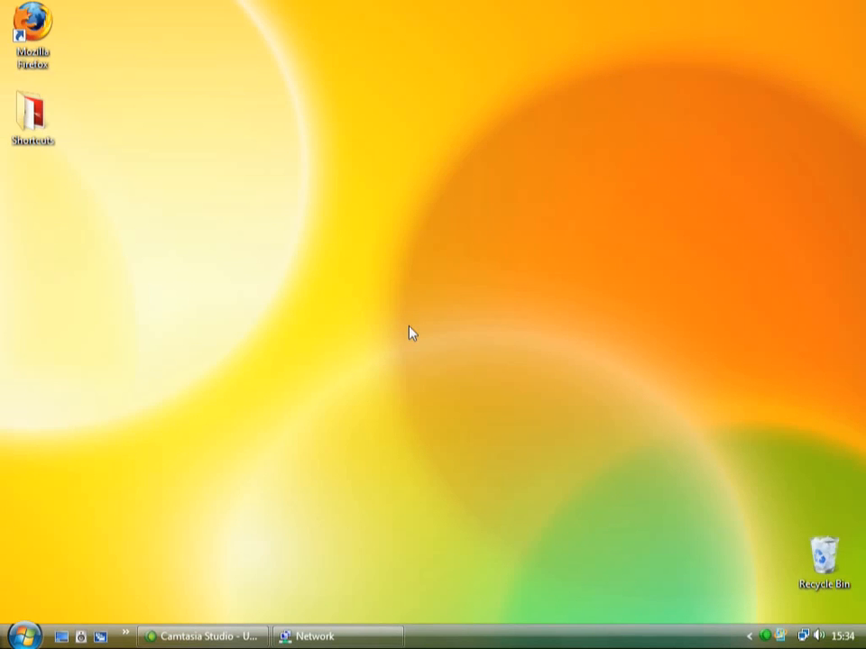
{"action": "mouse_move", "coordinate": [354, 551]}
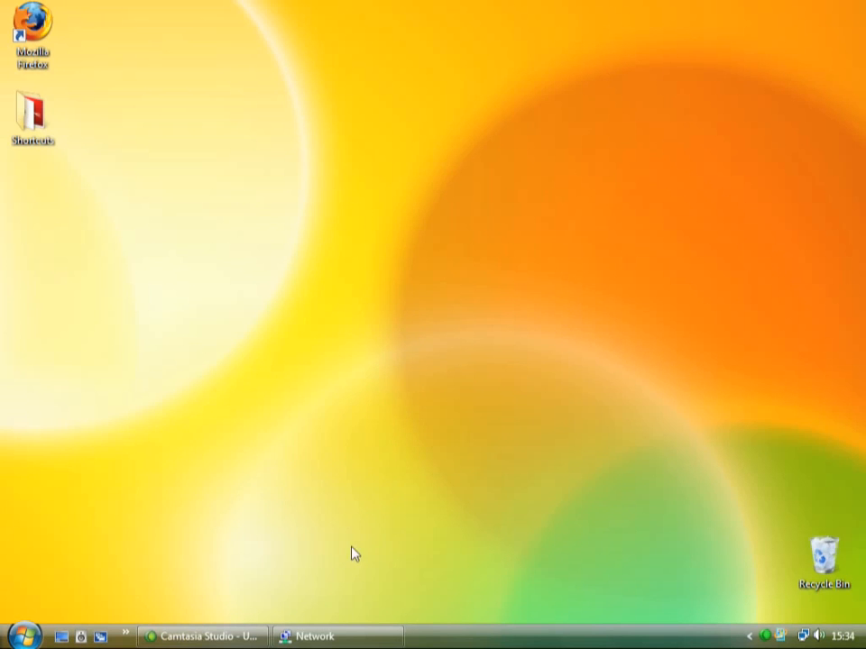
{"action": "mouse_move", "coordinate": [329, 612]}
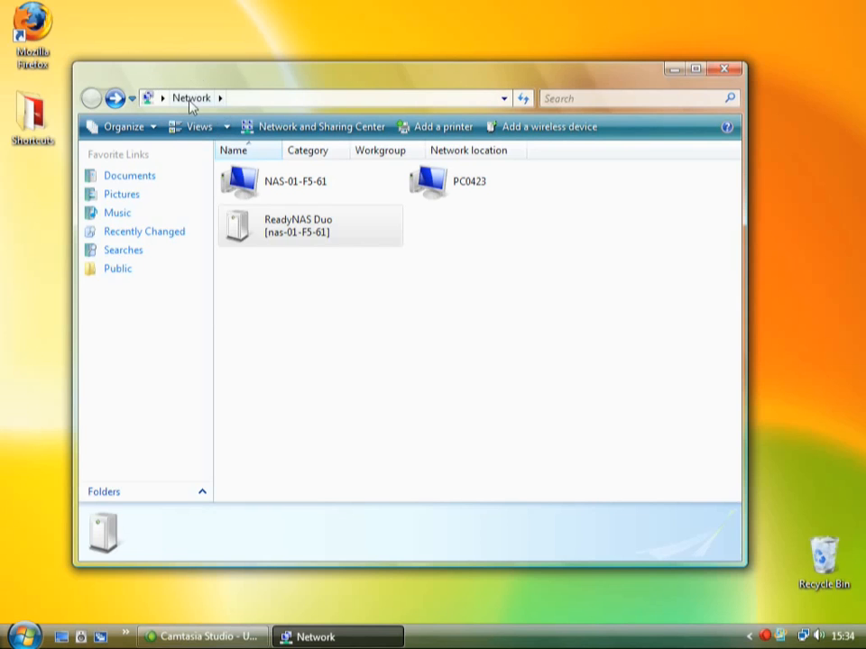
{"action": "mouse_move", "coordinate": [228, 303]}
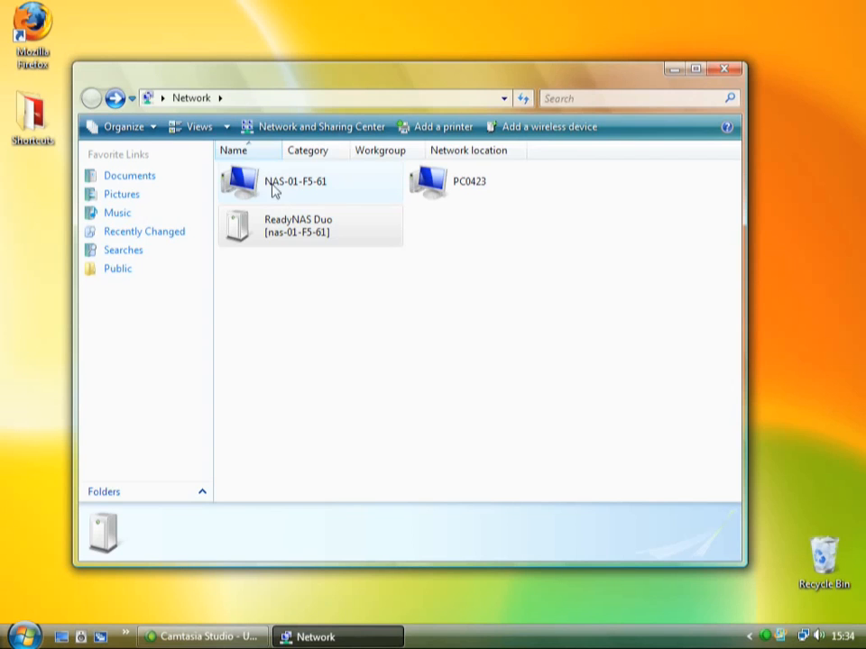
{"action": "mouse_move", "coordinate": [315, 191]}
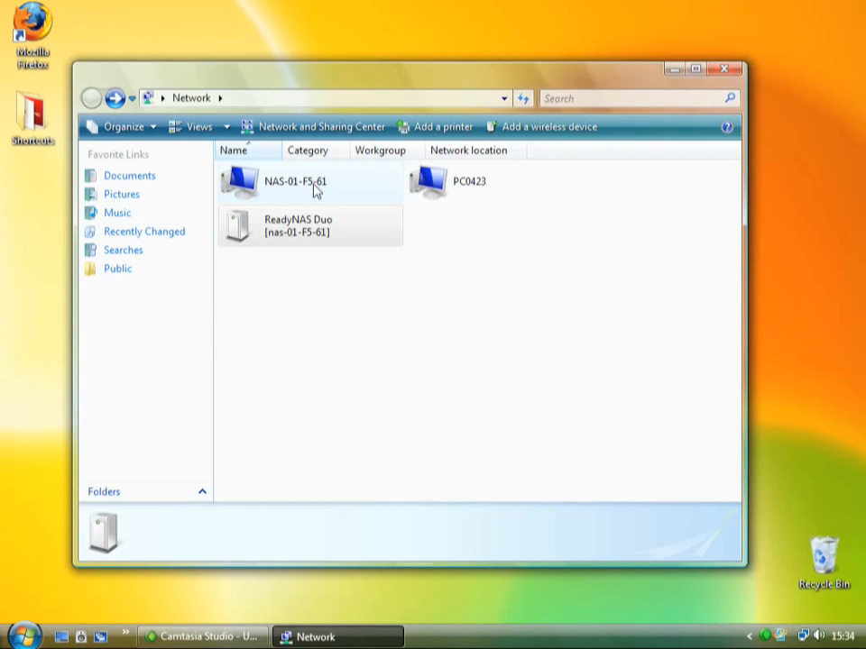
{"action": "mouse_move", "coordinate": [256, 190]}
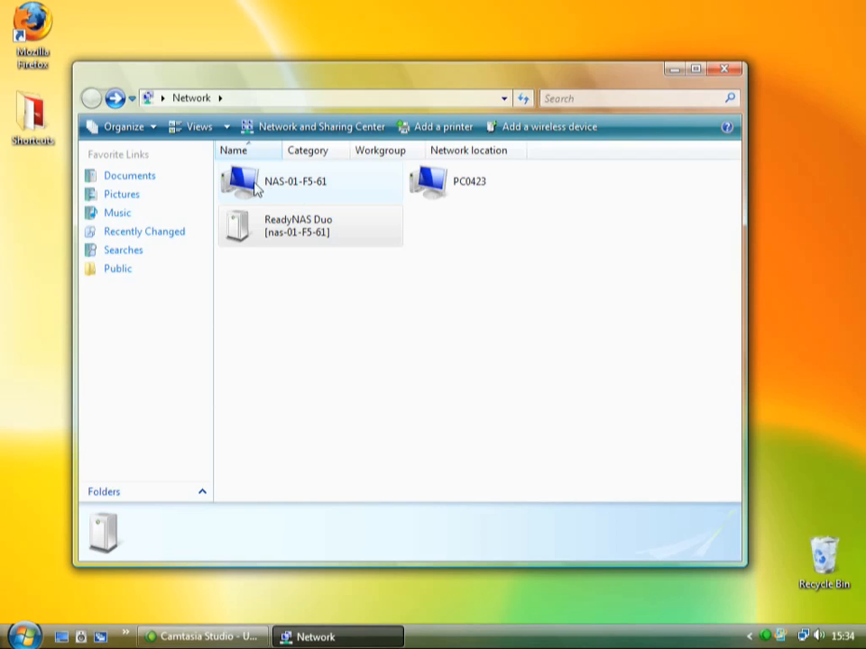
Browse into NAS-01-F5-61 and its media share showing BitTorrent, Music, Pictures and Videos.
{"action": "left_click", "coordinate": [298, 180]}
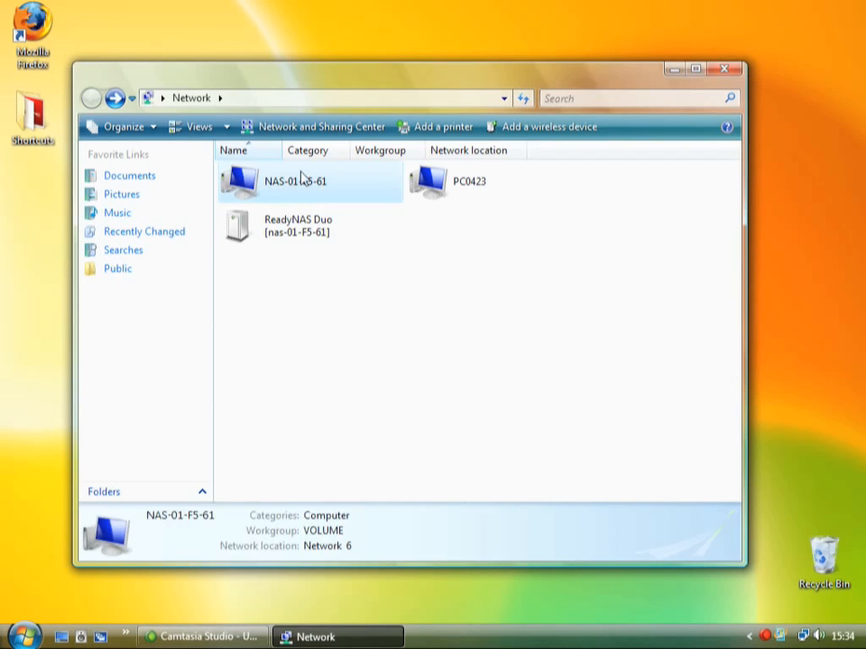
{"action": "double_click", "coordinate": [280, 180]}
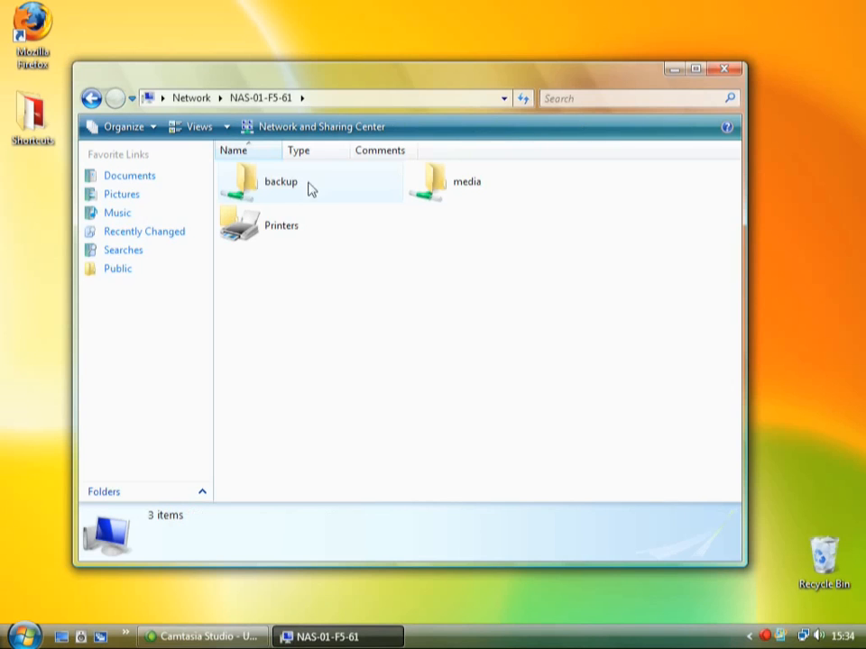
{"action": "mouse_move", "coordinate": [375, 184]}
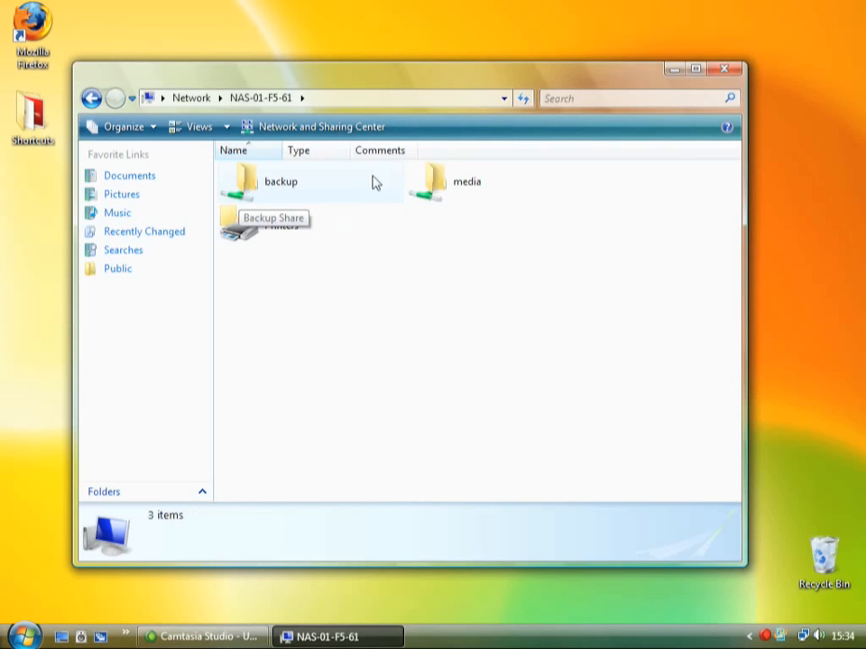
{"action": "mouse_move", "coordinate": [261, 220]}
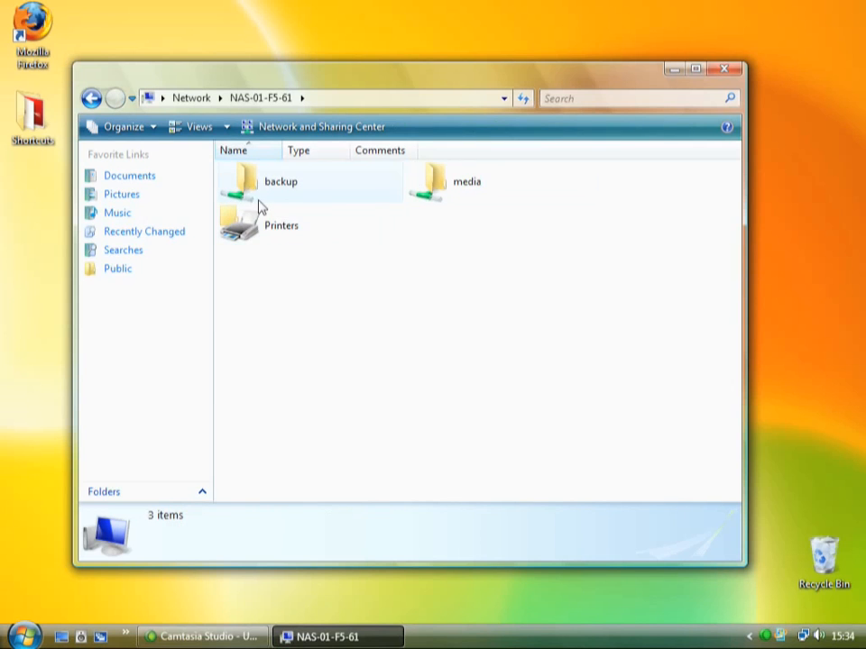
{"action": "mouse_move", "coordinate": [485, 186]}
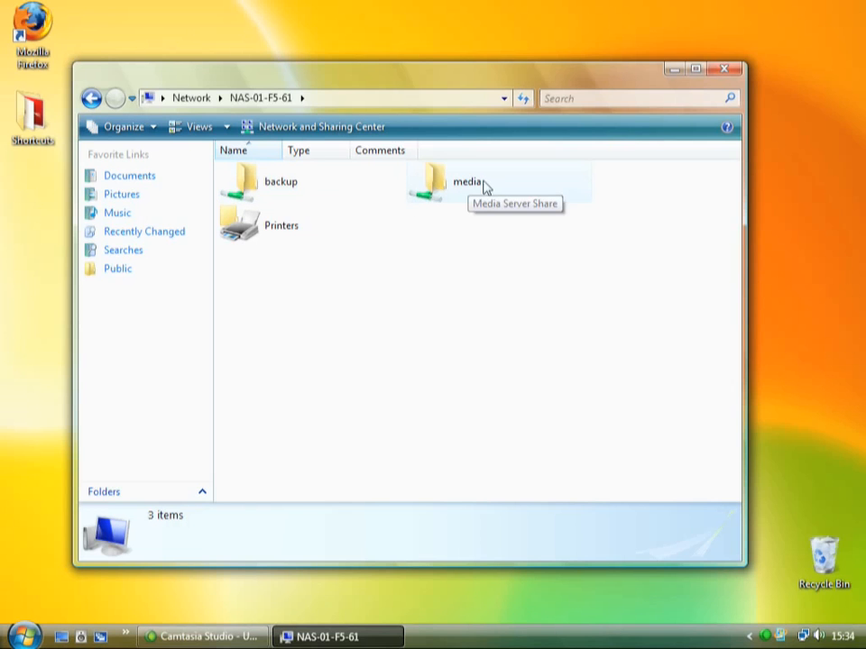
{"action": "double_click", "coordinate": [466, 180]}
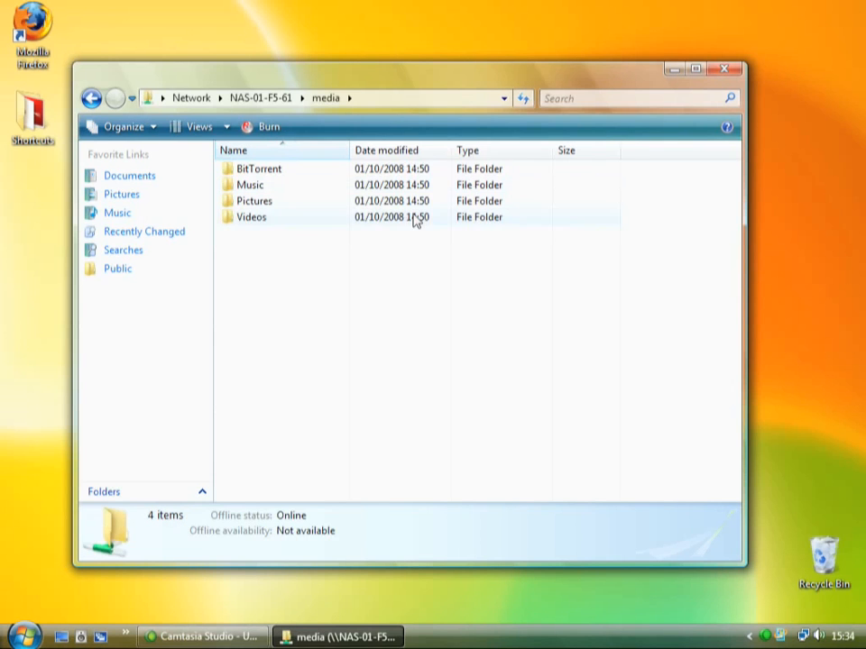
{"action": "mouse_move", "coordinate": [267, 231]}
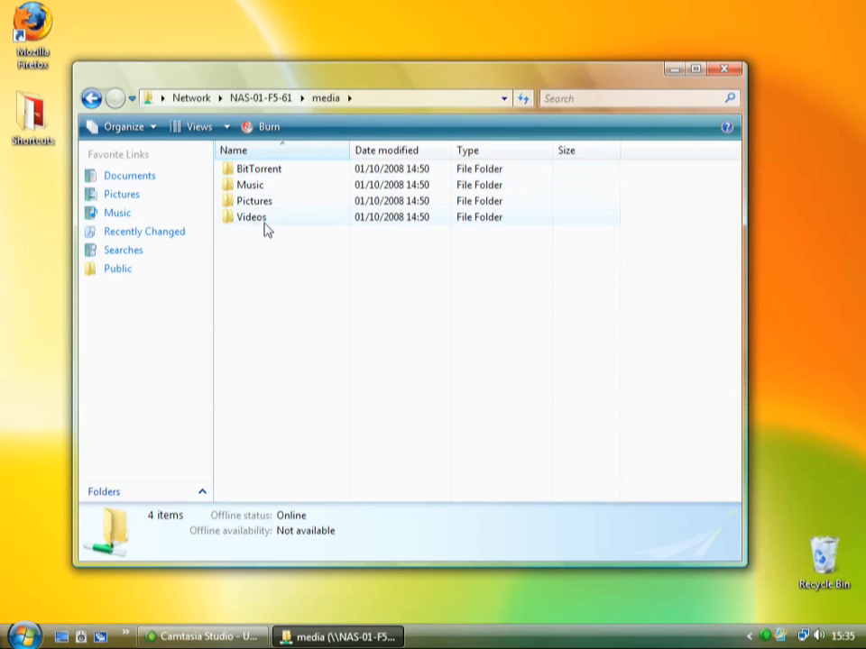
{"action": "mouse_move", "coordinate": [307, 225]}
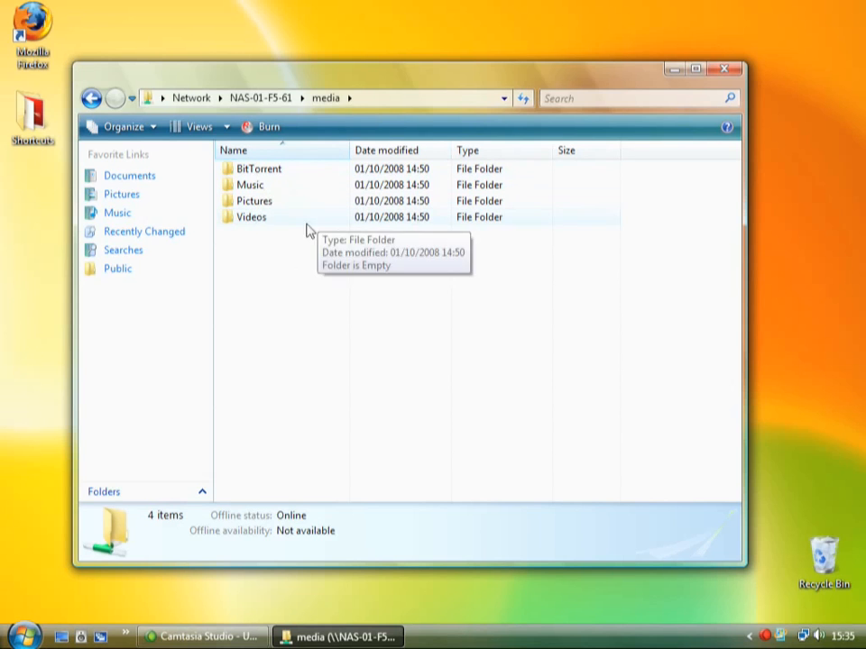
{"action": "mouse_move", "coordinate": [468, 228]}
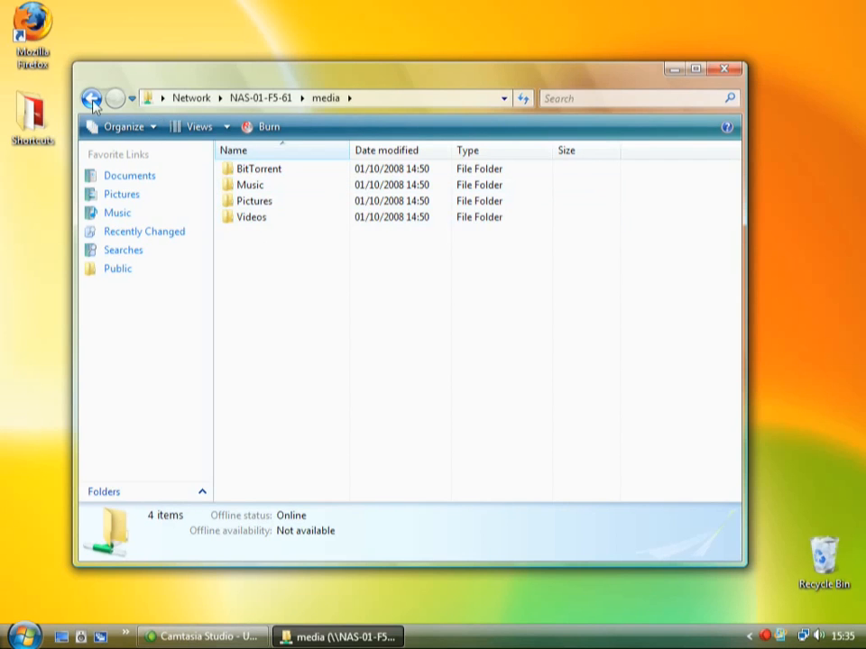
Return up through the shares list to the Network device listing.
{"action": "left_click", "coordinate": [92, 98]}
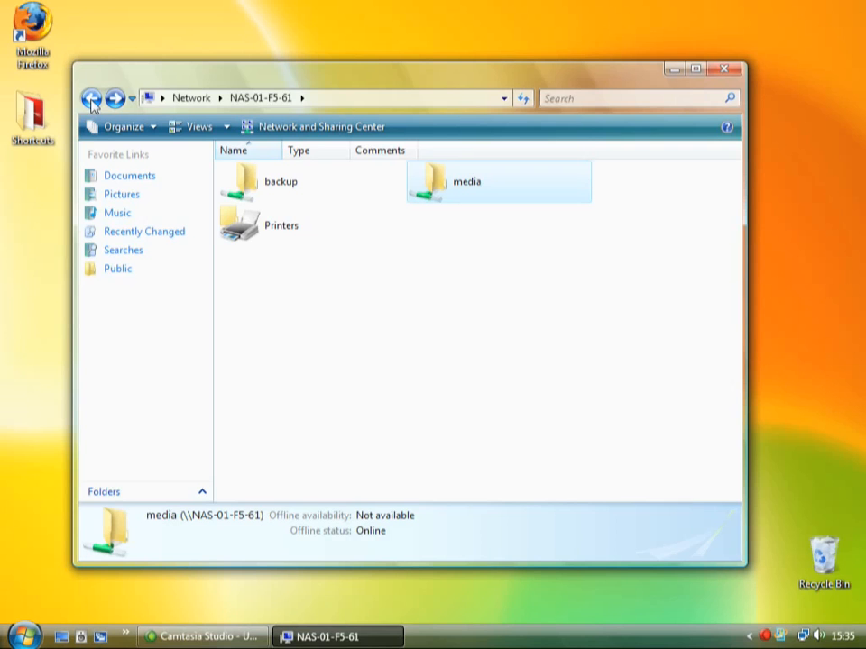
{"action": "left_click", "coordinate": [92, 97]}
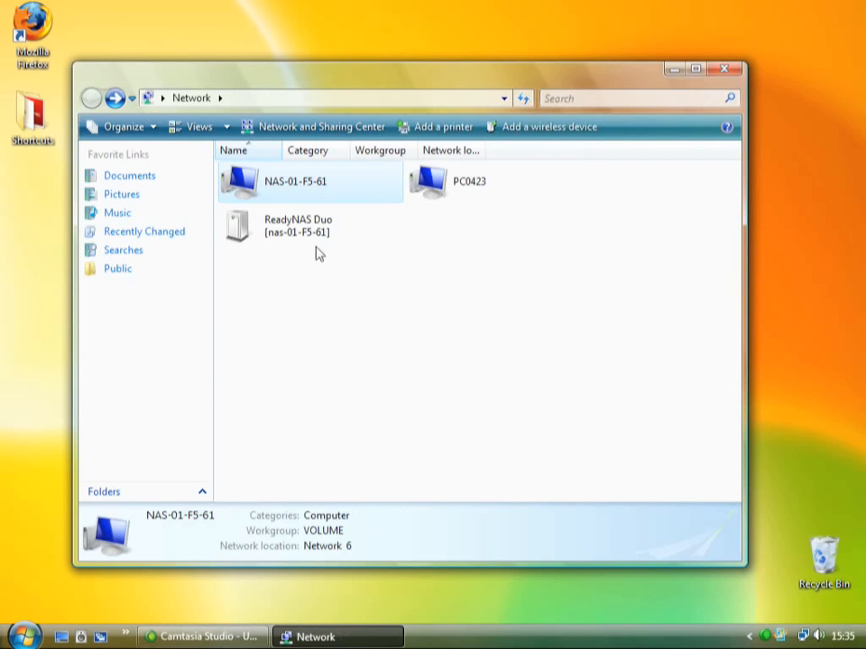
Log in to the ReadyNAS Duo web admin at 192.168.1.3 with user 'admin' and its password.
{"action": "left_click", "coordinate": [298, 225]}
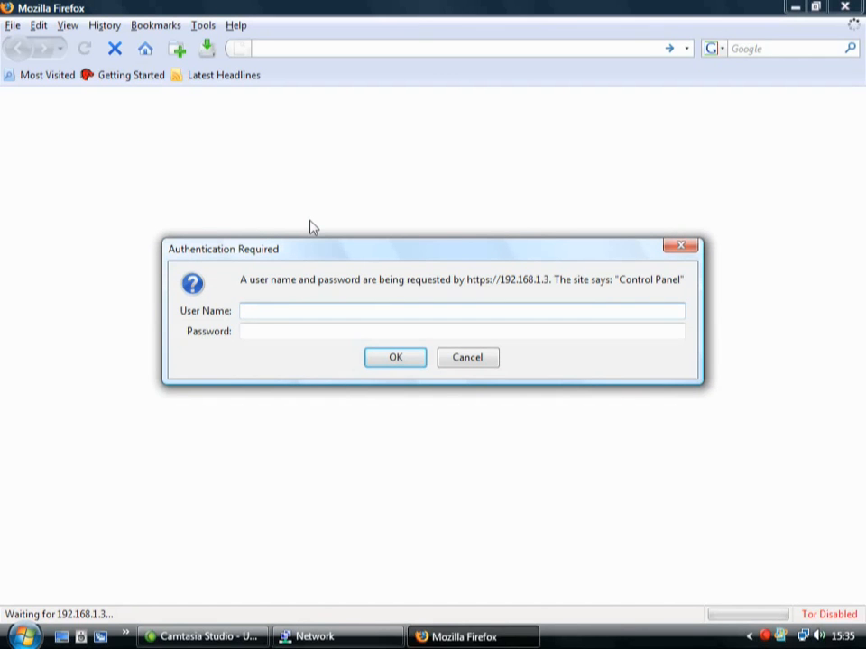
{"action": "left_click", "coordinate": [462, 310]}
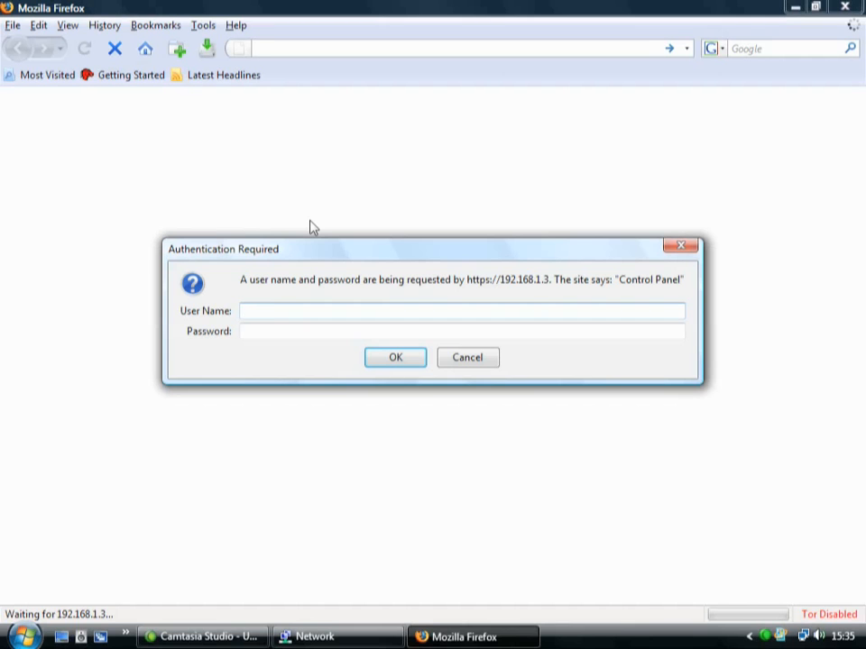
{"action": "mouse_move", "coordinate": [295, 276]}
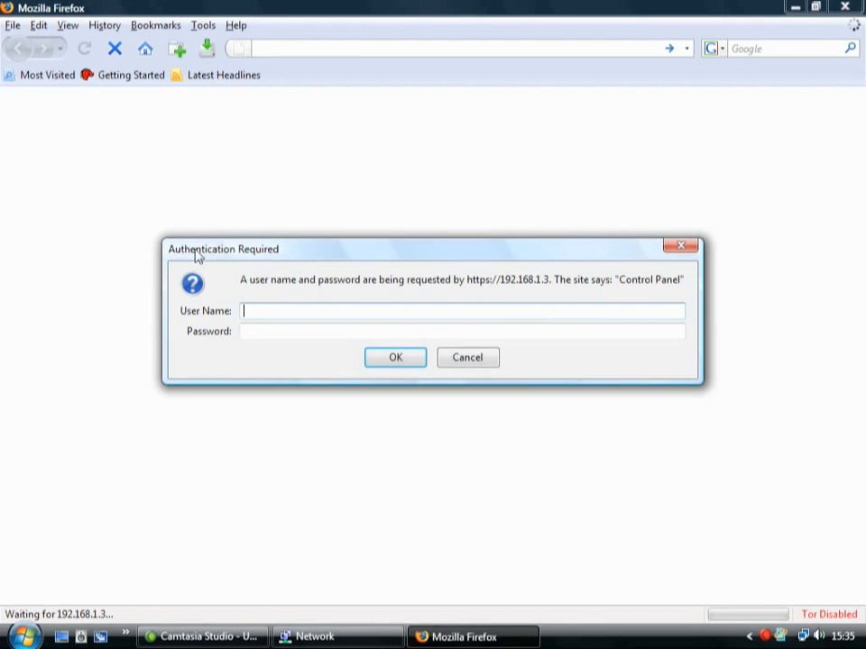
{"action": "type", "text": "admin"}
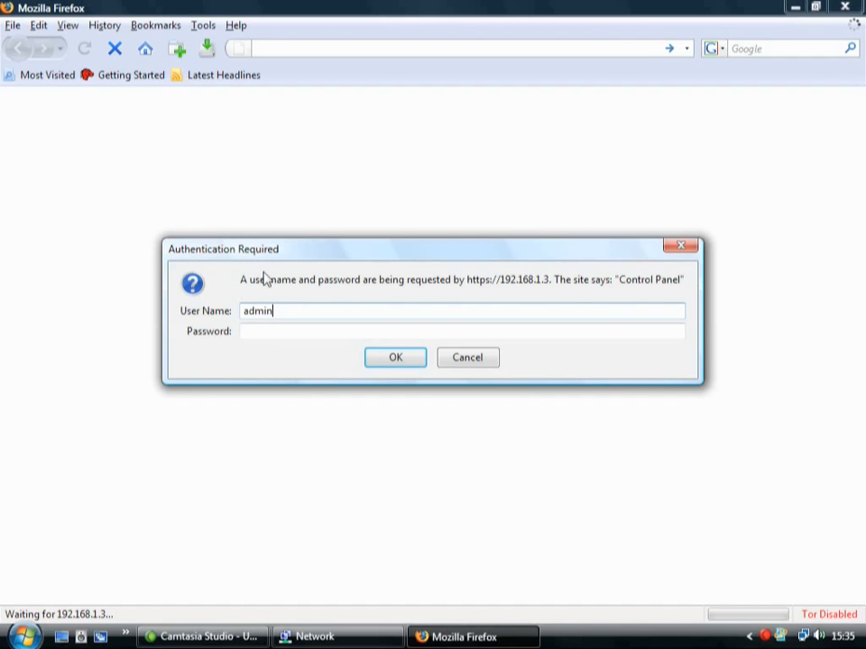
{"action": "type", "text": "admin"}
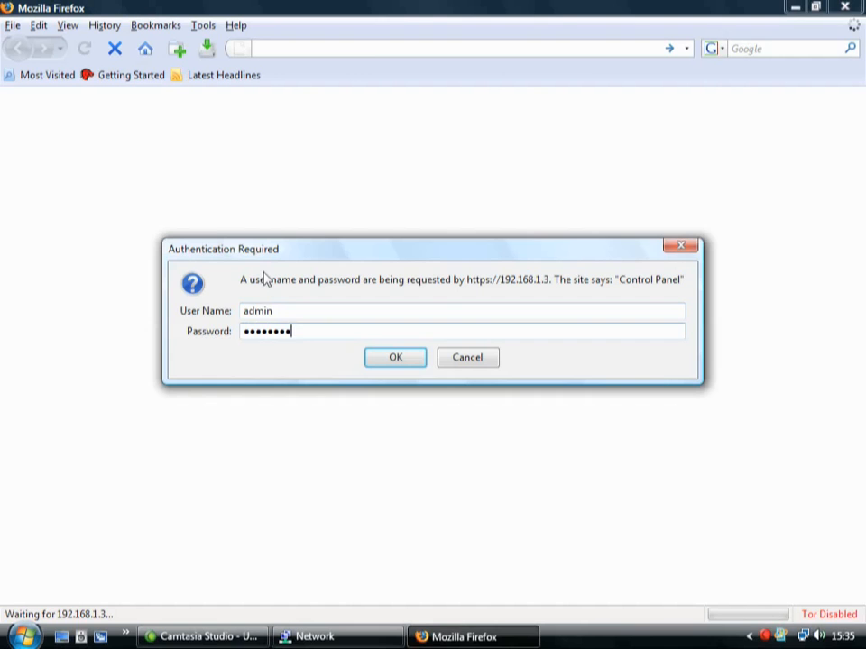
{"action": "left_click", "coordinate": [393, 357]}
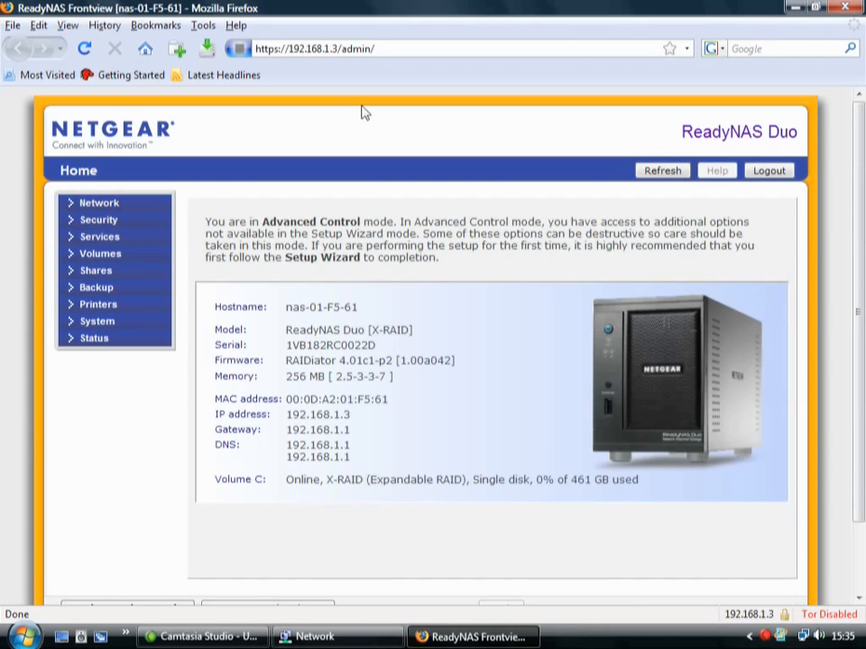
{"action": "mouse_move", "coordinate": [442, 314]}
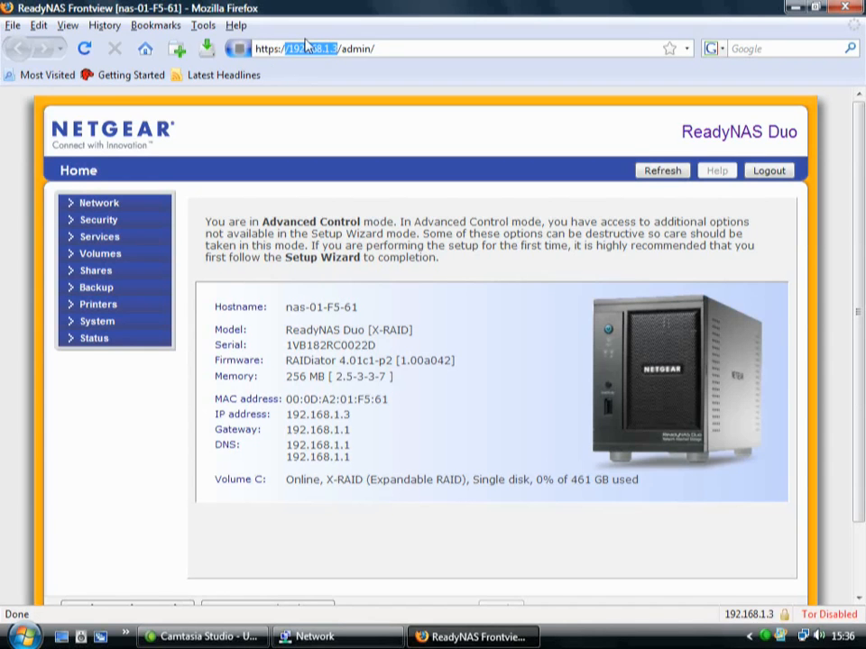
{"action": "mouse_move", "coordinate": [393, 68]}
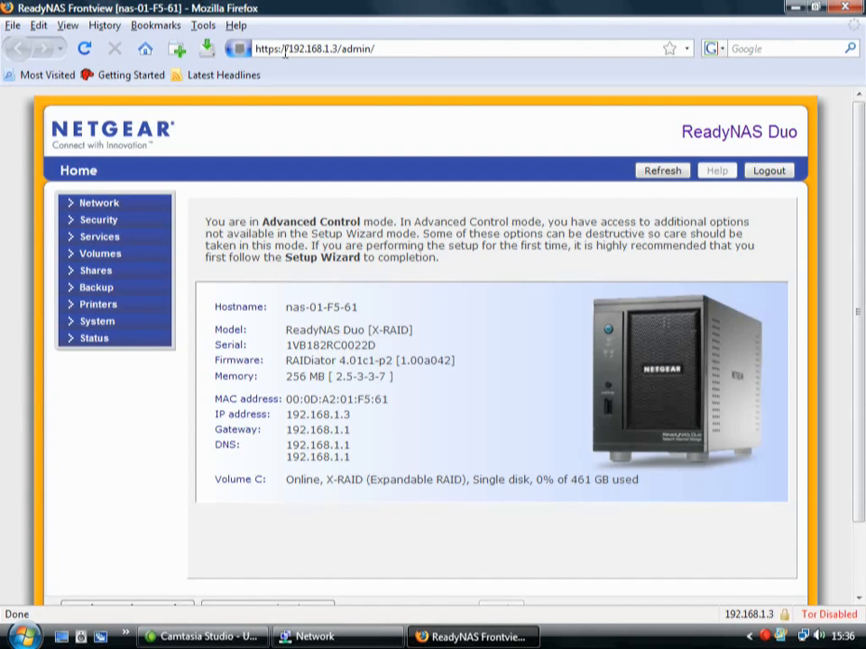
{"action": "mouse_move", "coordinate": [302, 36]}
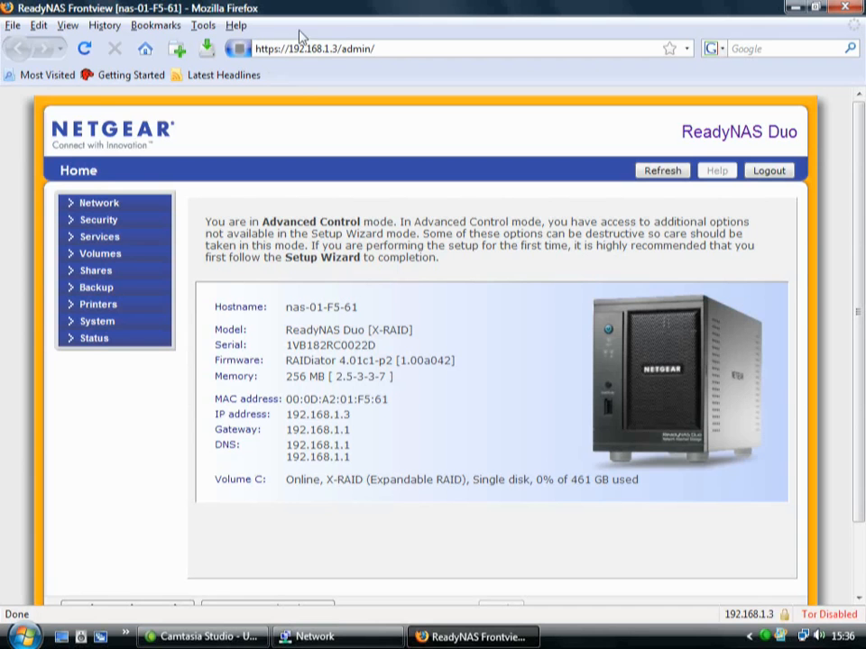
{"action": "mouse_move", "coordinate": [436, 71]}
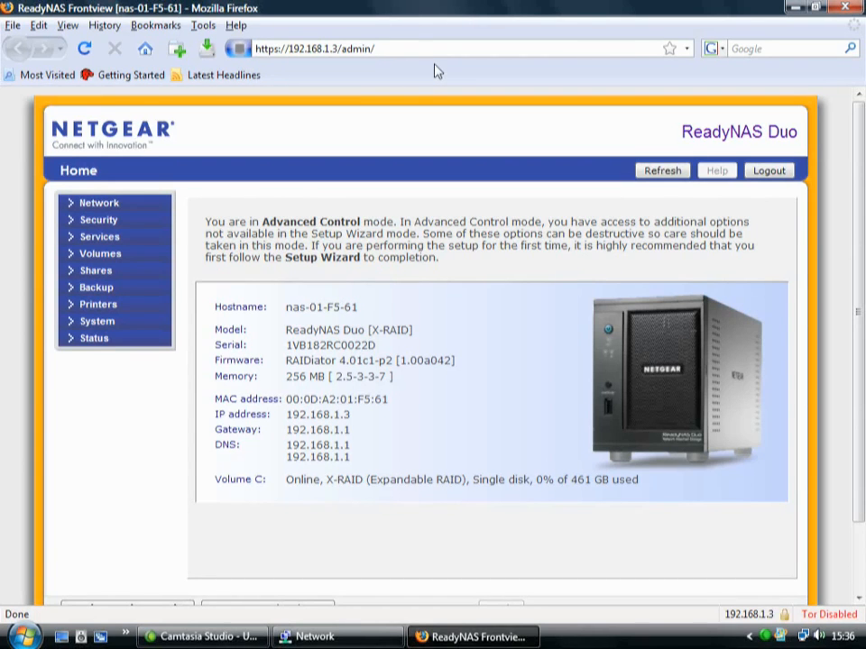
{"action": "mouse_move", "coordinate": [404, 22]}
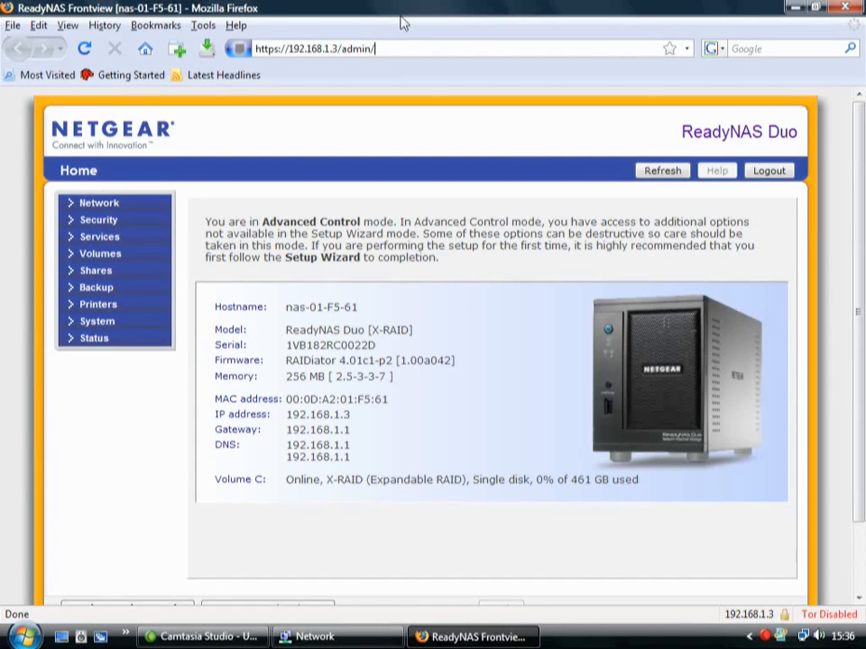
{"action": "mouse_move", "coordinate": [442, 220]}
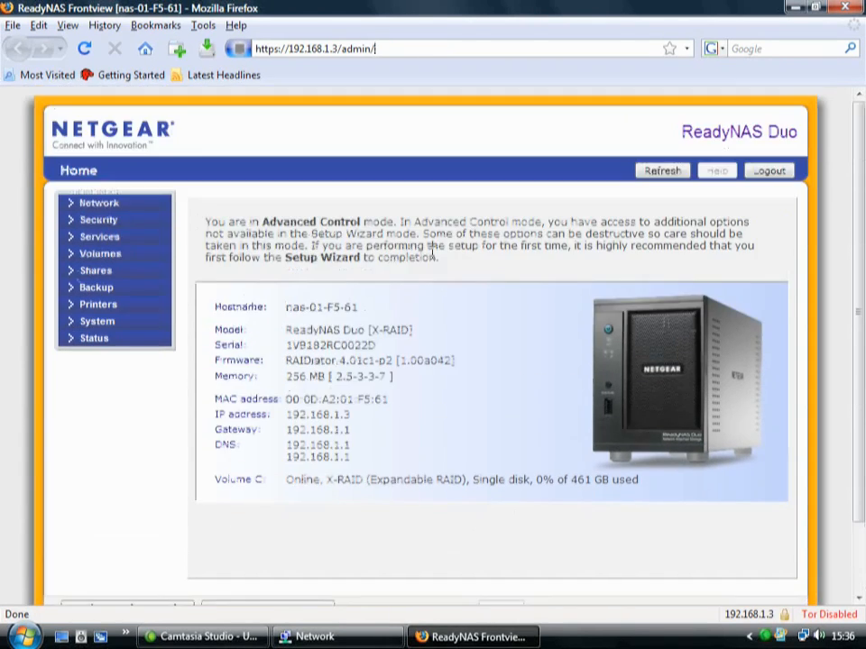
{"action": "mouse_move", "coordinate": [364, 256]}
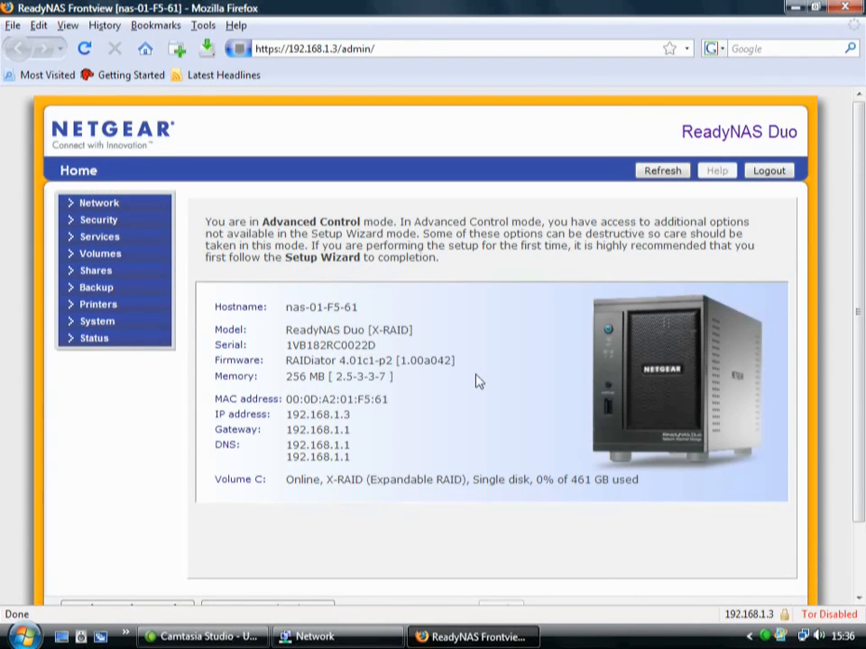
Scroll the Home summary to the volume status, date and time indicators at the bottom.
{"action": "scroll", "scroll_direction": "down", "scroll_amount": 3}
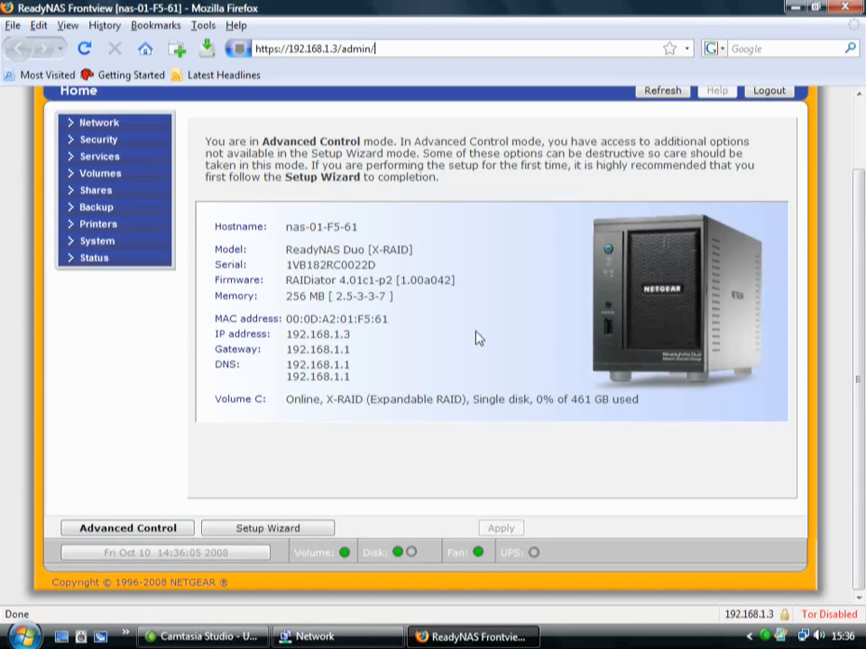
Review Streaming Services under Services: SlimServer, iTunes, UPnP AV and Home Media Streaming Server.
{"action": "left_click", "coordinate": [101, 155]}
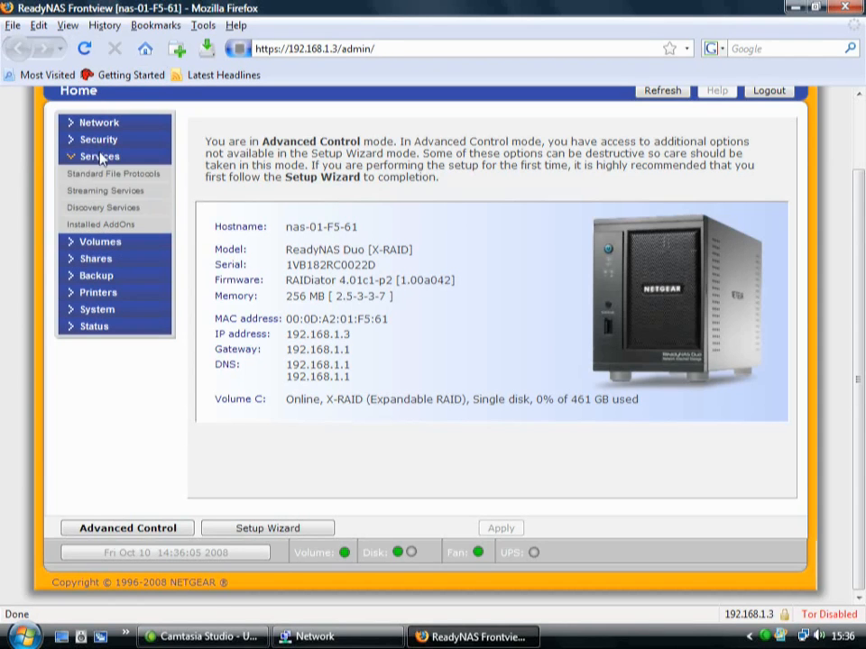
{"action": "mouse_move", "coordinate": [105, 191]}
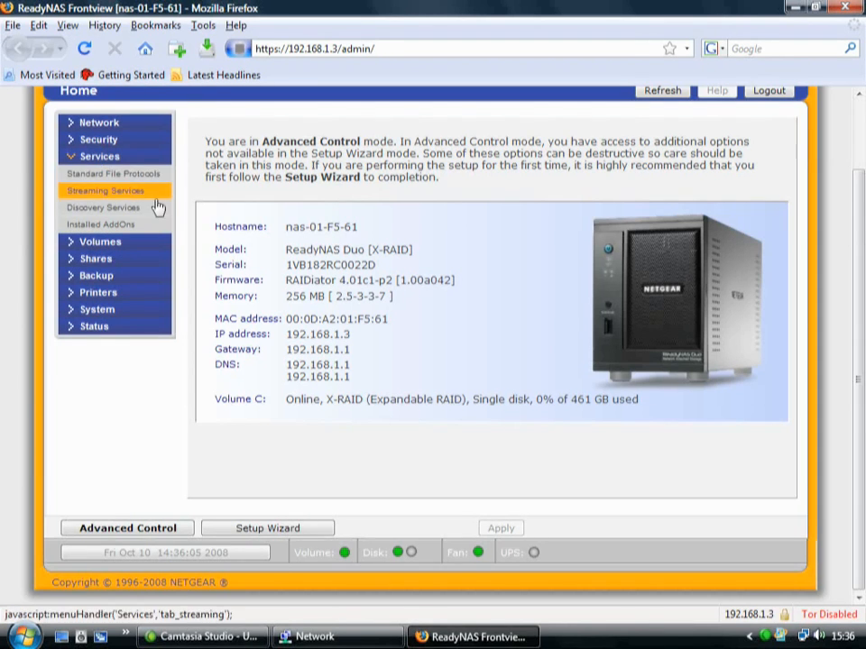
{"action": "left_click", "coordinate": [105, 191]}
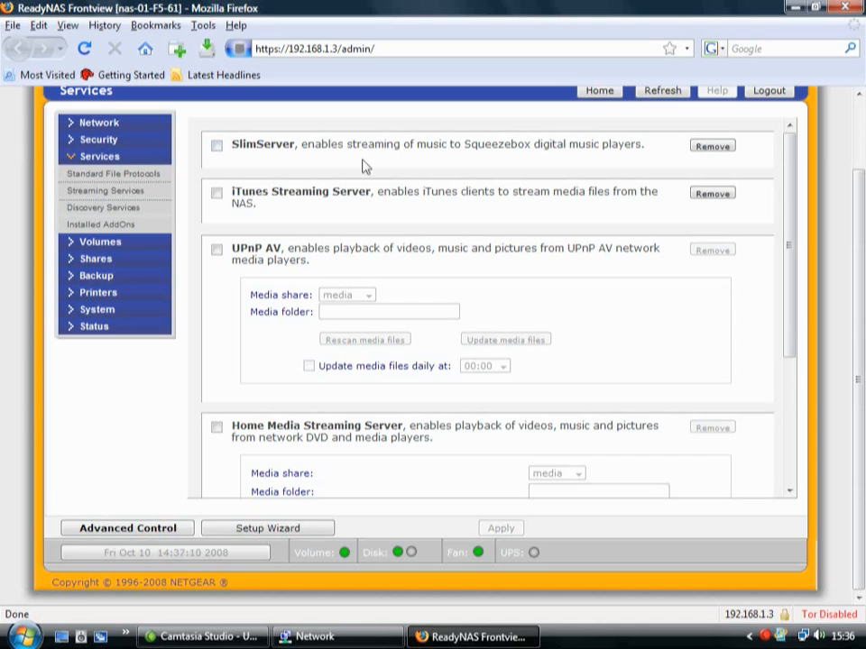
{"action": "mouse_move", "coordinate": [222, 209]}
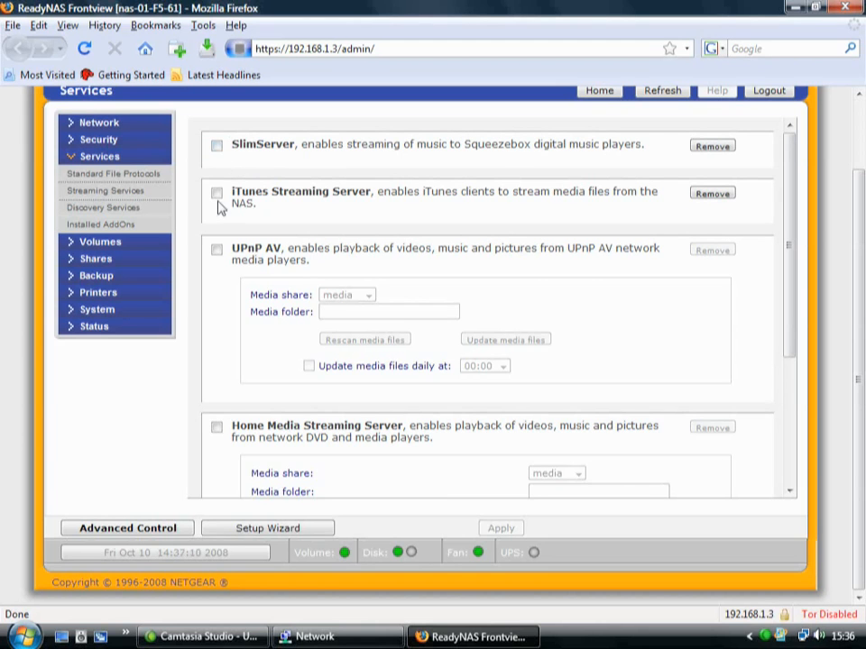
{"action": "scroll", "scroll_direction": "down", "scroll_amount": 3}
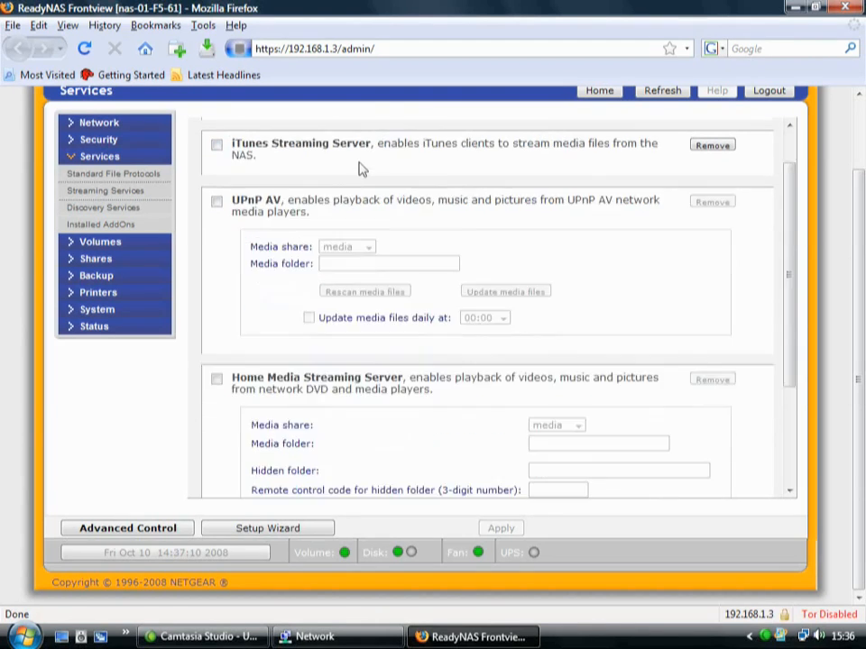
{"action": "scroll", "scroll_direction": "down", "scroll_amount": 3}
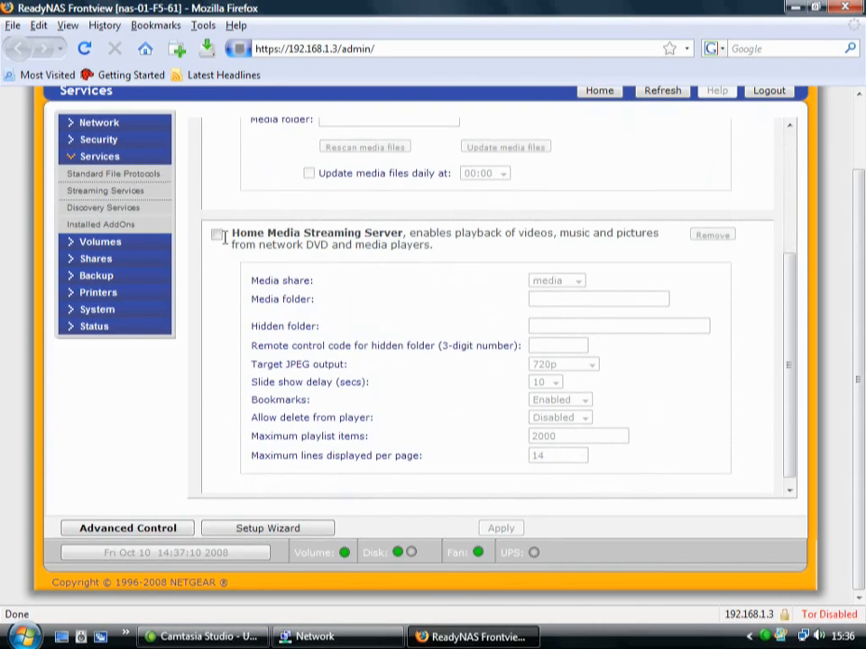
{"action": "mouse_move", "coordinate": [233, 265]}
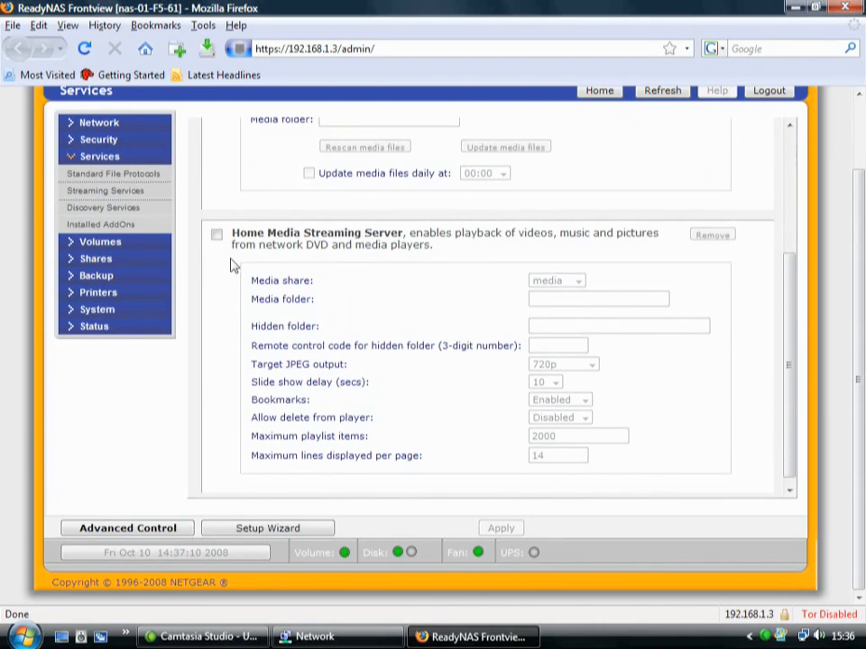
{"action": "scroll", "scroll_direction": "down", "scroll_amount": 3}
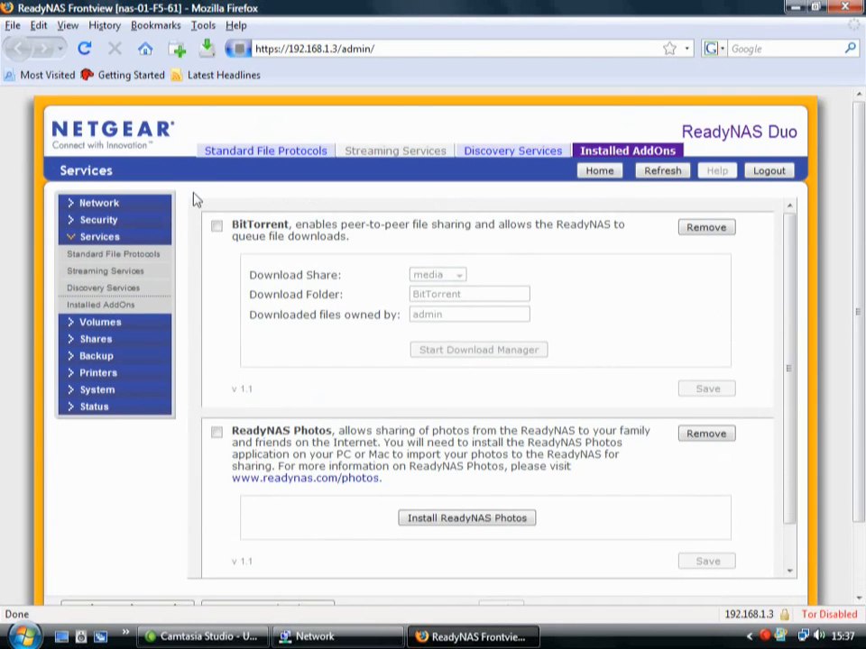
{"action": "mouse_move", "coordinate": [231, 243]}
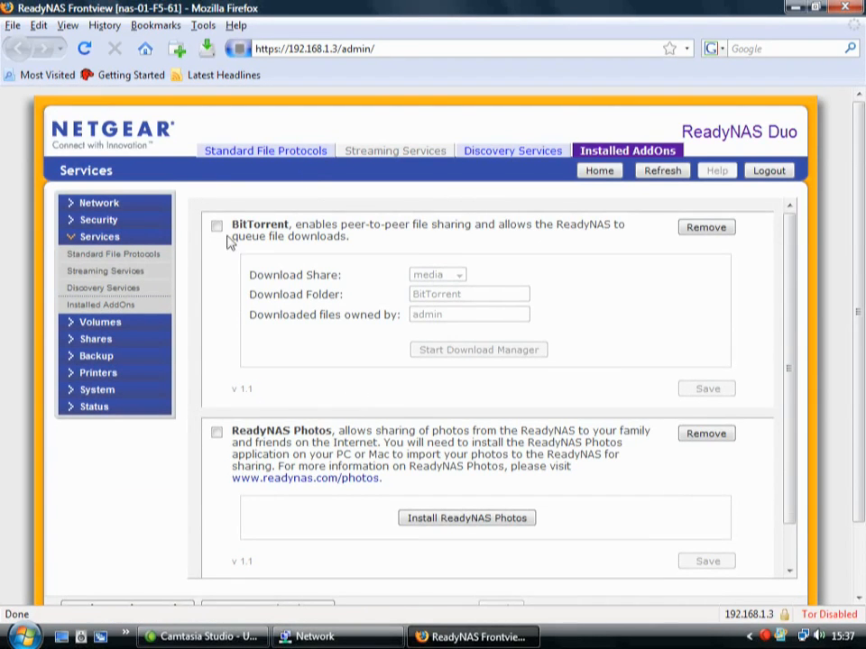
Enable the BitTorrent add-on to reveal its download settings, then disable it again.
{"action": "left_click", "coordinate": [217, 226]}
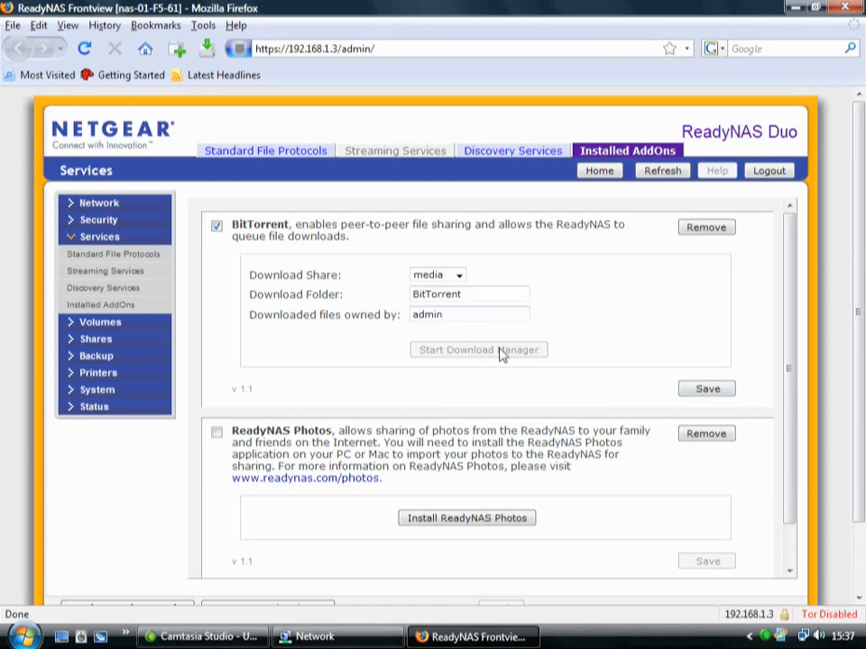
{"action": "mouse_move", "coordinate": [577, 321]}
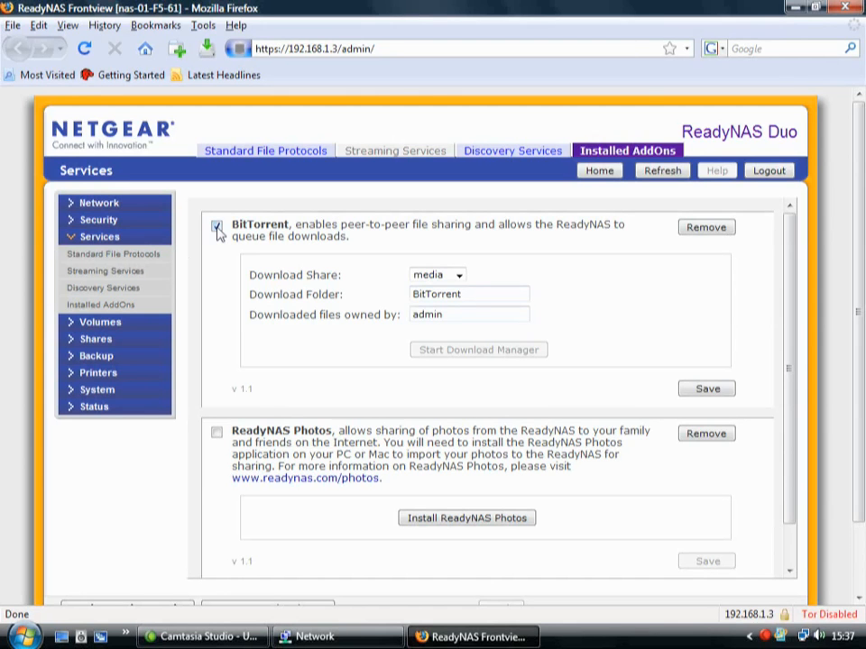
{"action": "left_click", "coordinate": [217, 227]}
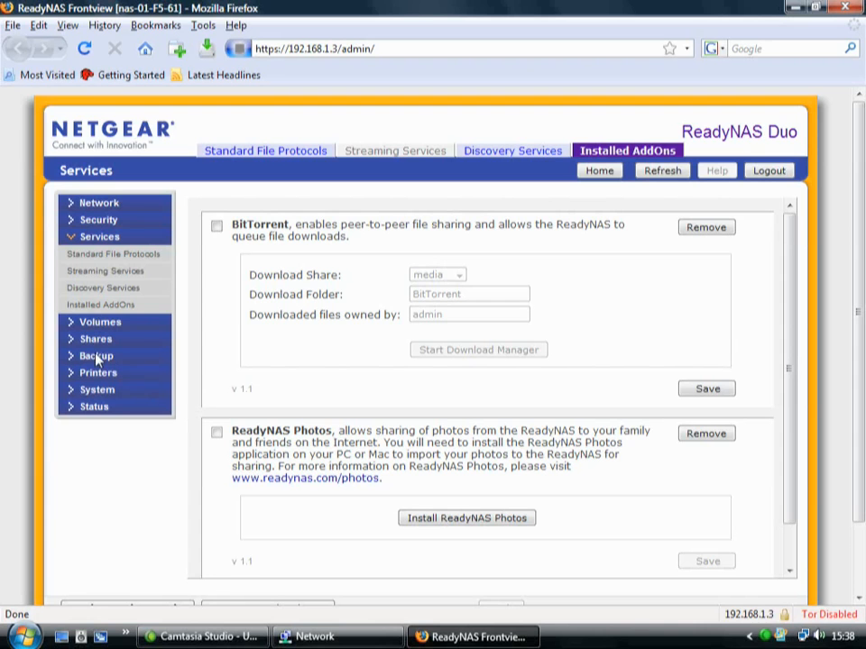
Start a new backup job and review its source, destination, schedule and options steps.
{"action": "left_click", "coordinate": [98, 355]}
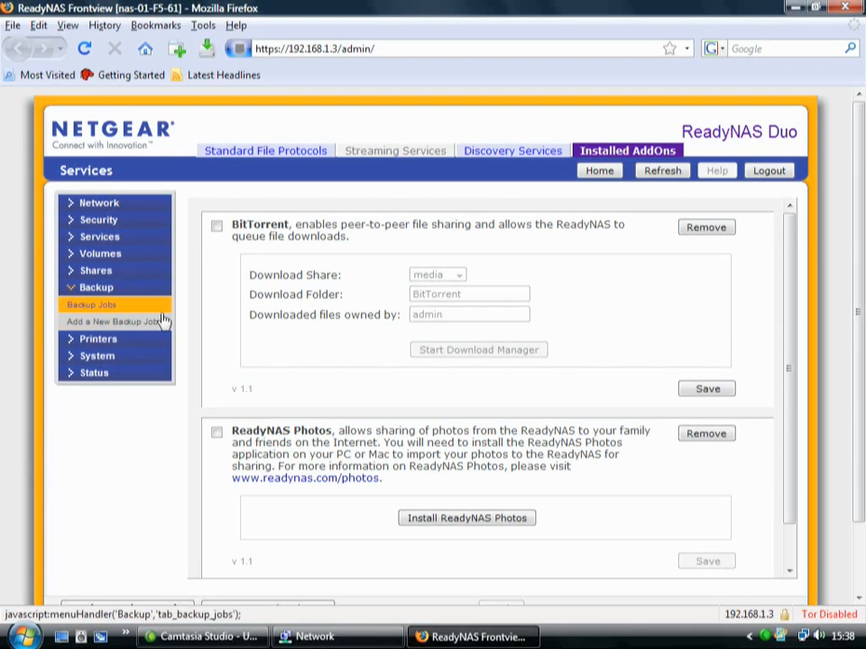
{"action": "mouse_move", "coordinate": [97, 286]}
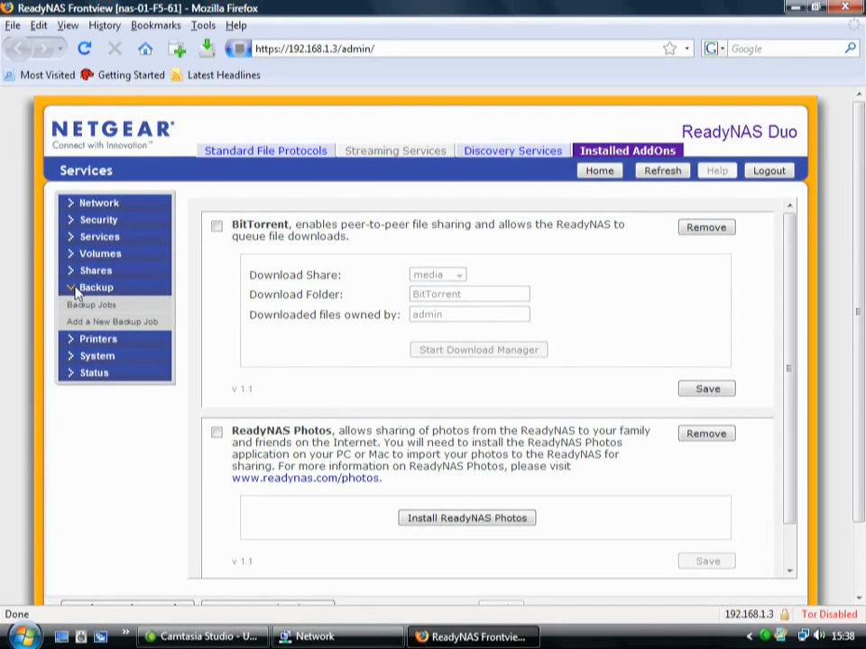
{"action": "left_click", "coordinate": [115, 321]}
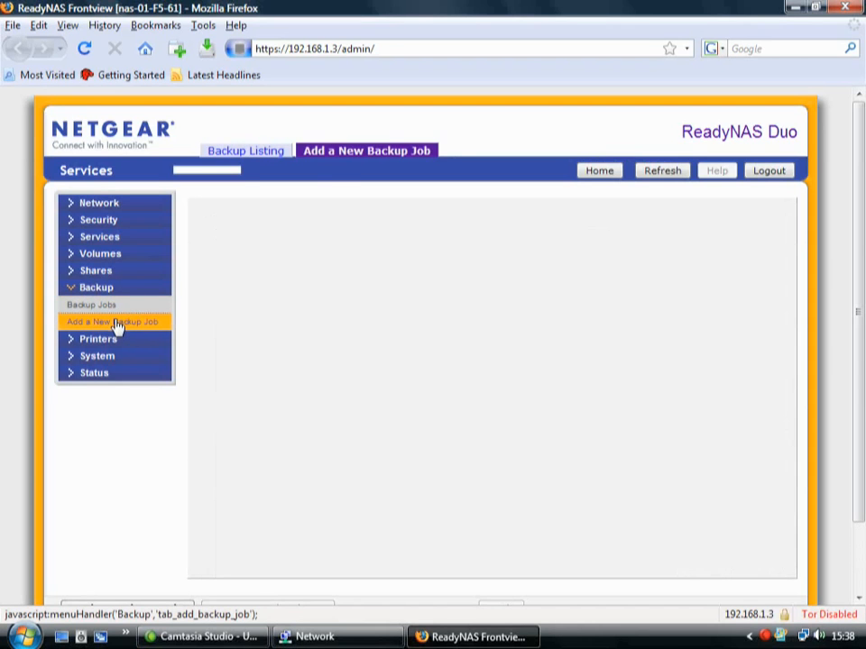
{"action": "left_click", "coordinate": [113, 321]}
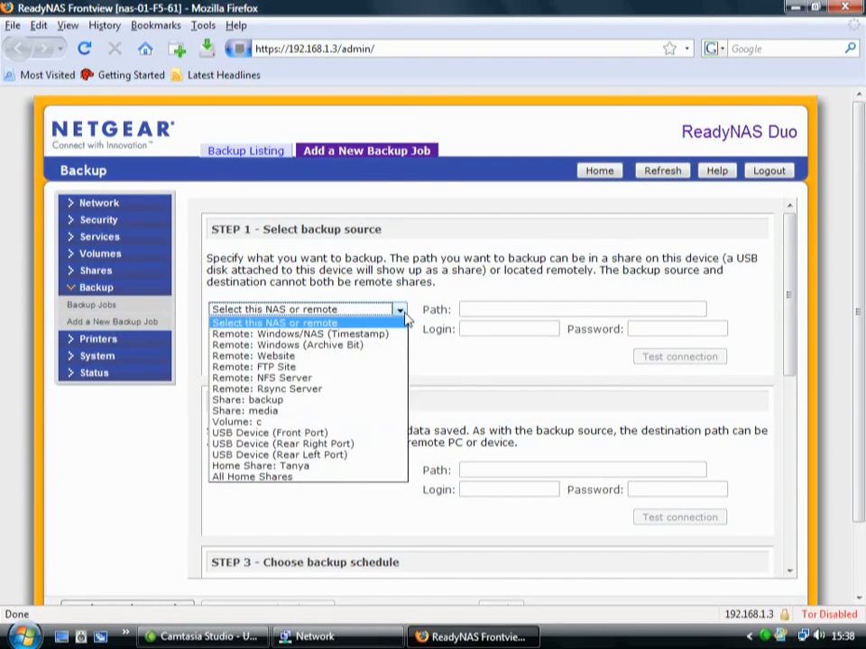
{"action": "mouse_move", "coordinate": [314, 334]}
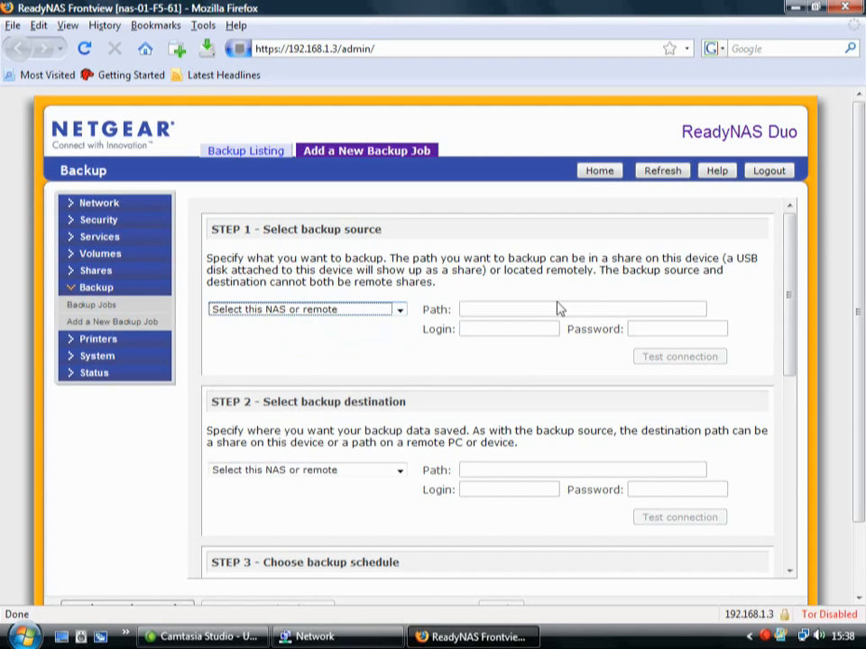
{"action": "scroll", "scroll_direction": "down", "scroll_amount": 3}
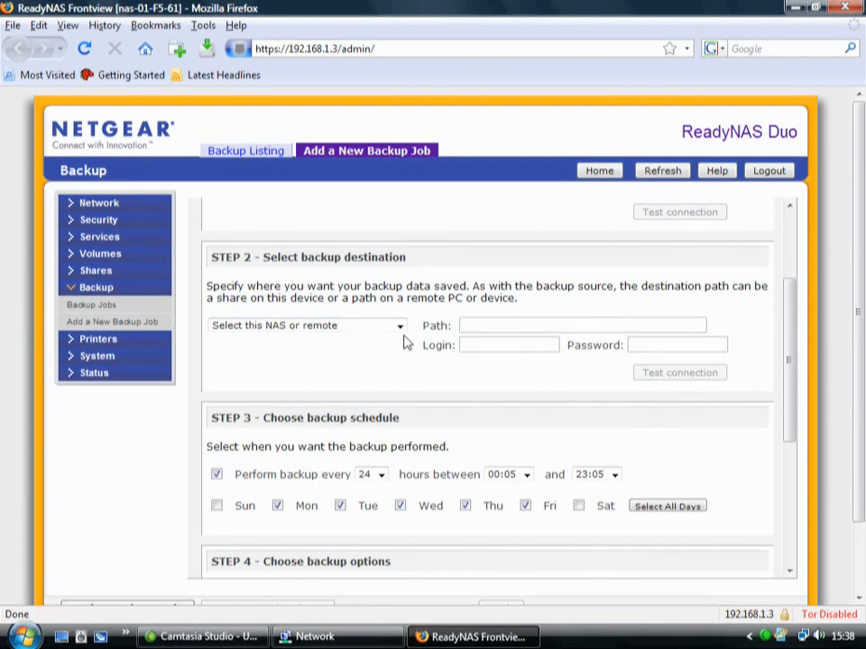
{"action": "mouse_move", "coordinate": [496, 416]}
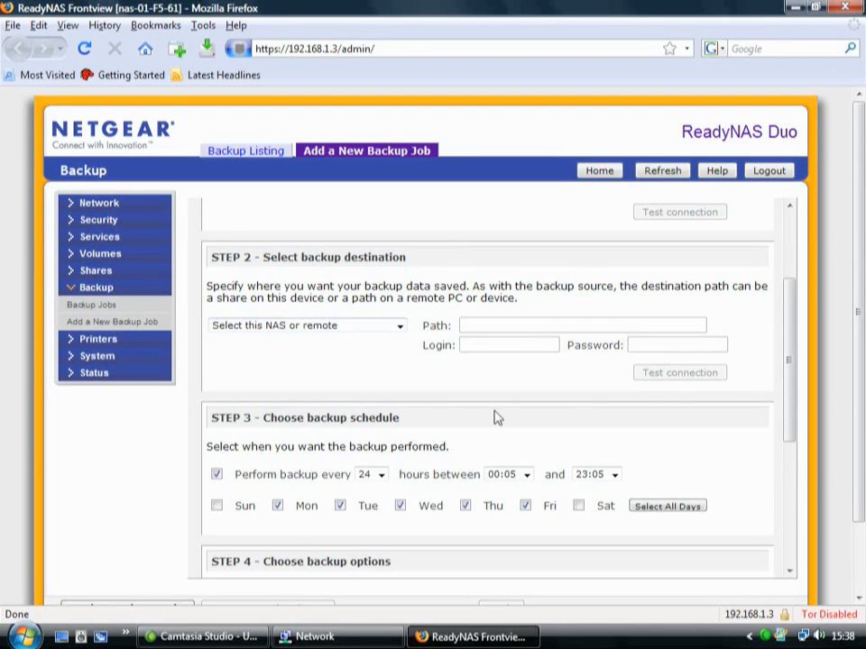
{"action": "mouse_move", "coordinate": [458, 274]}
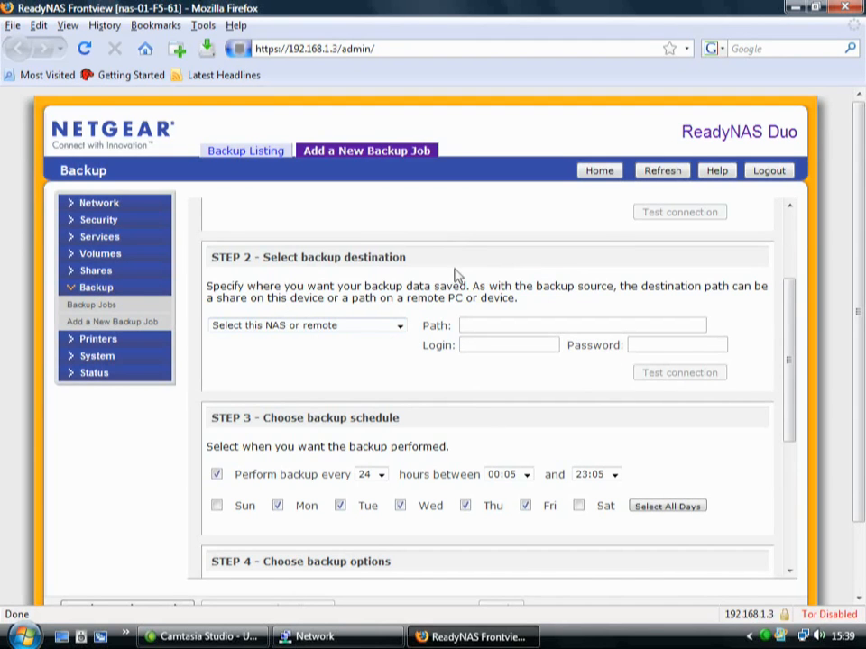
{"action": "scroll", "scroll_direction": "down", "scroll_amount": 3}
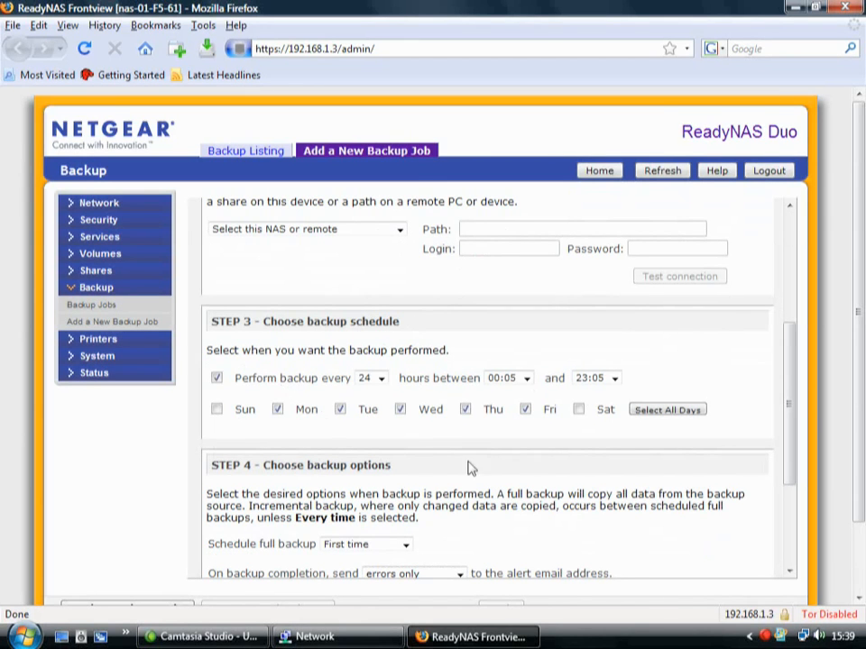
{"action": "mouse_move", "coordinate": [573, 465]}
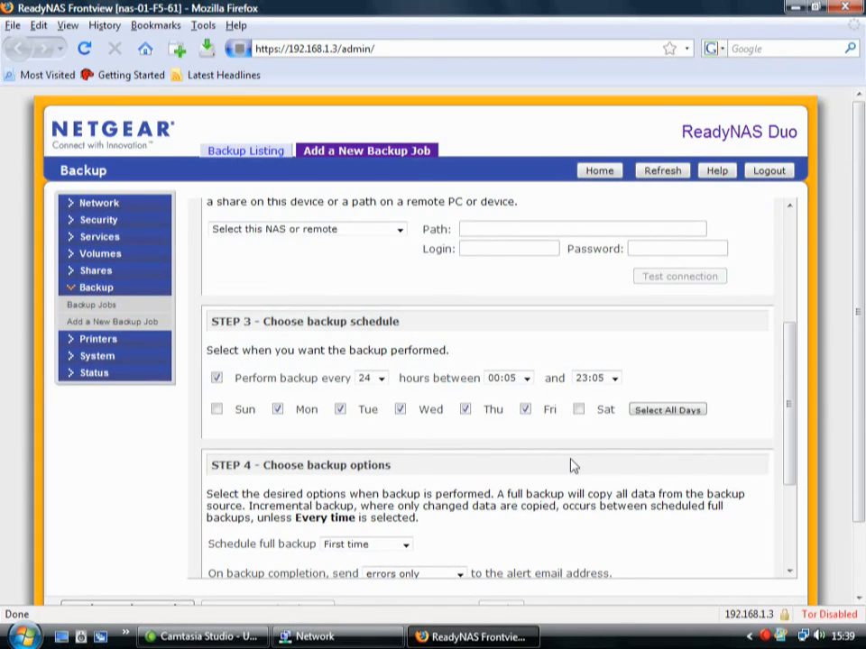
{"action": "scroll", "scroll_direction": "down", "scroll_amount": 3}
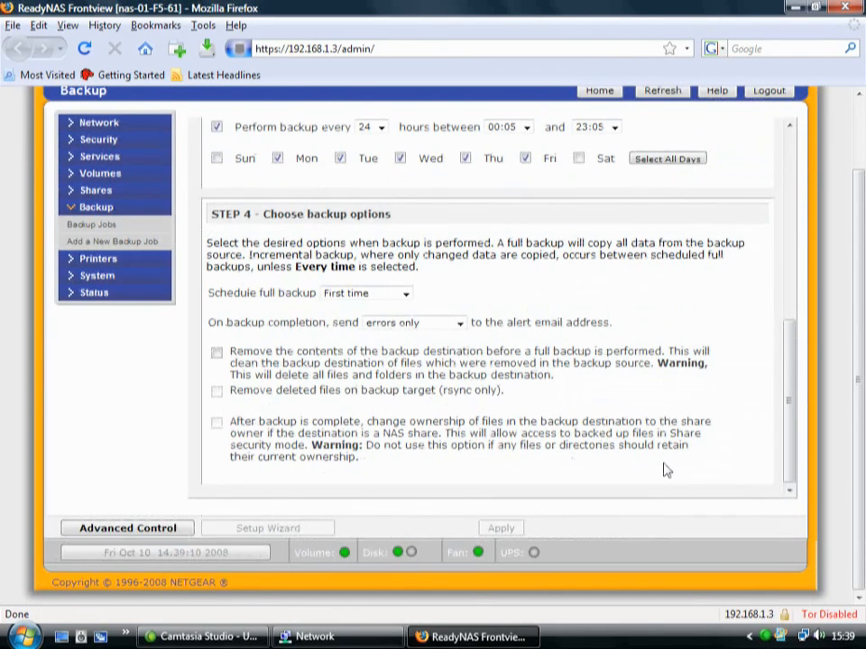
{"action": "scroll", "scroll_direction": "up", "scroll_amount": 3}
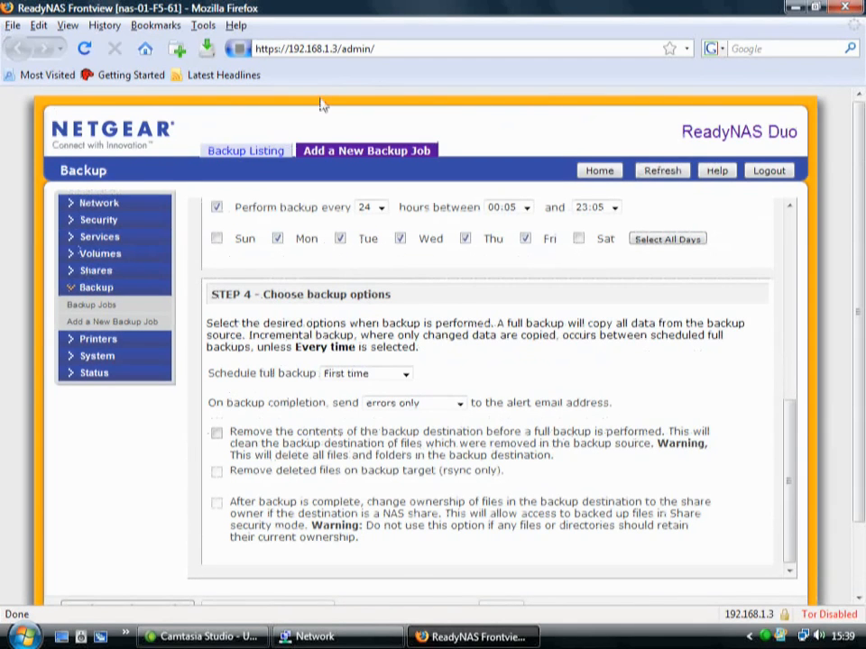
{"action": "mouse_move", "coordinate": [252, 56]}
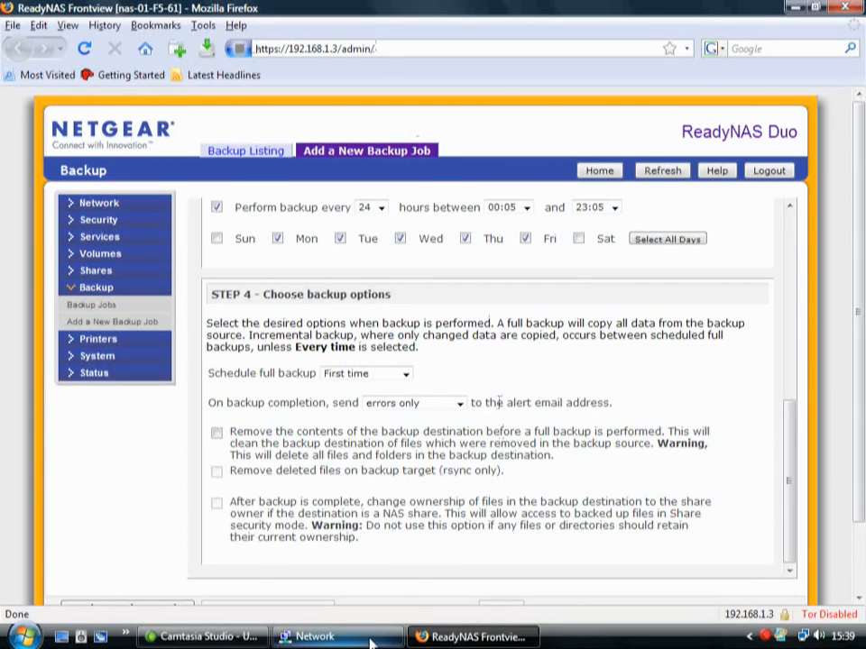
Bring the Windows Explorer Network window listing the NAS devices to the front.
{"action": "left_click", "coordinate": [339, 635]}
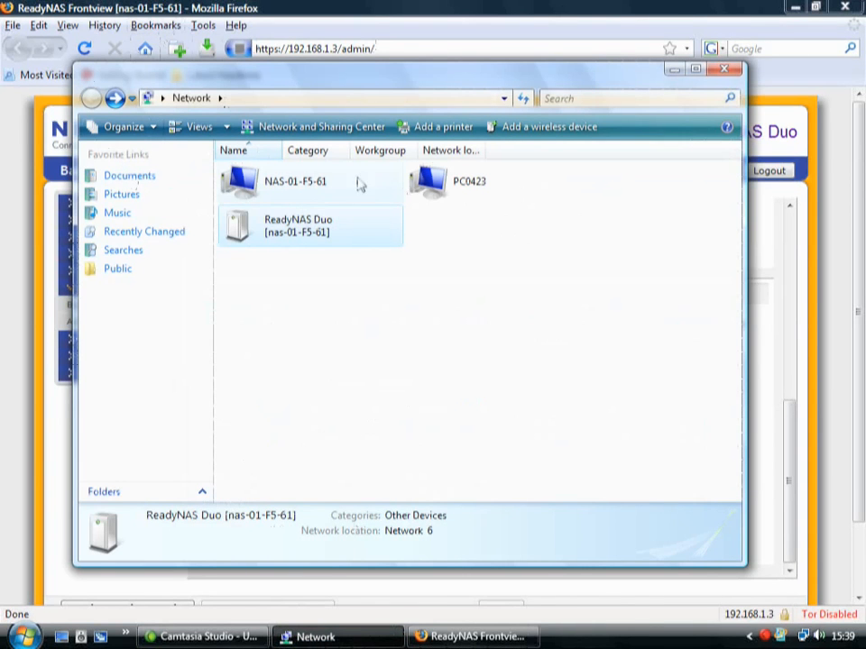
{"action": "mouse_move", "coordinate": [317, 205]}
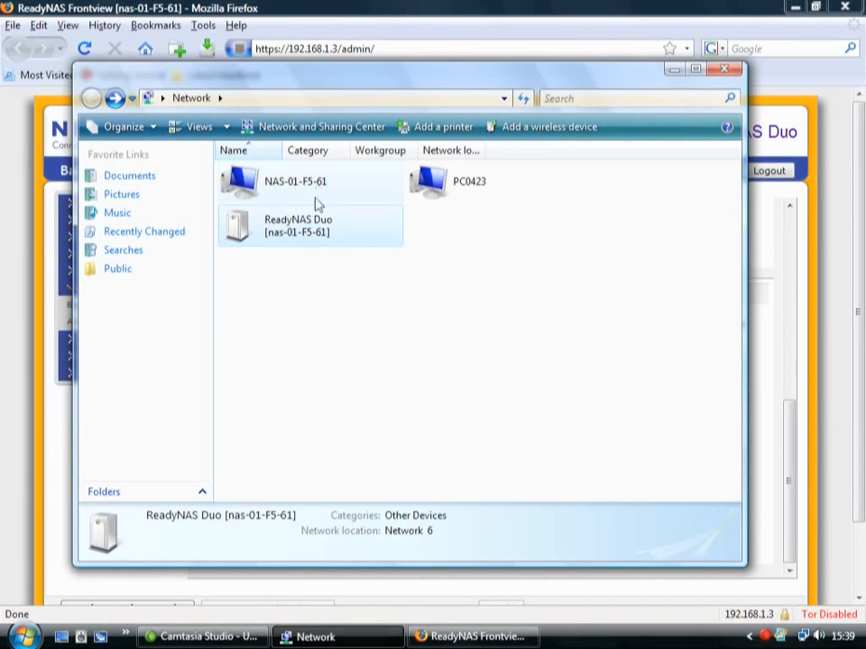